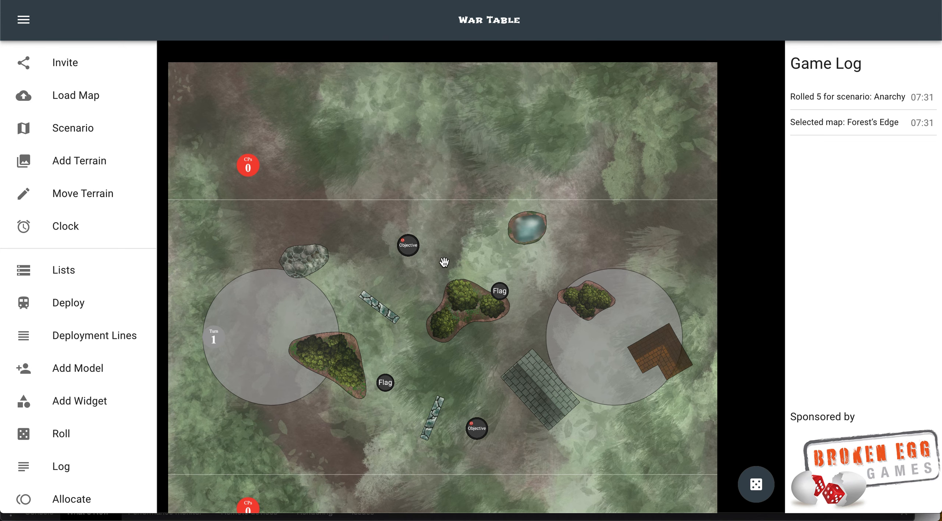
mouse_move(411, 264)
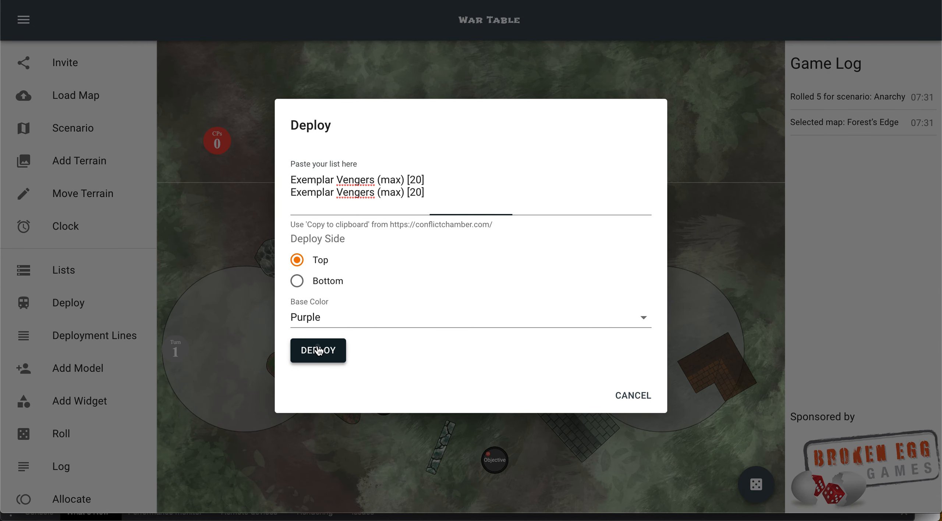
Step: Deploy the pasted army list, then gather five models near the top-right edge
click(318, 351)
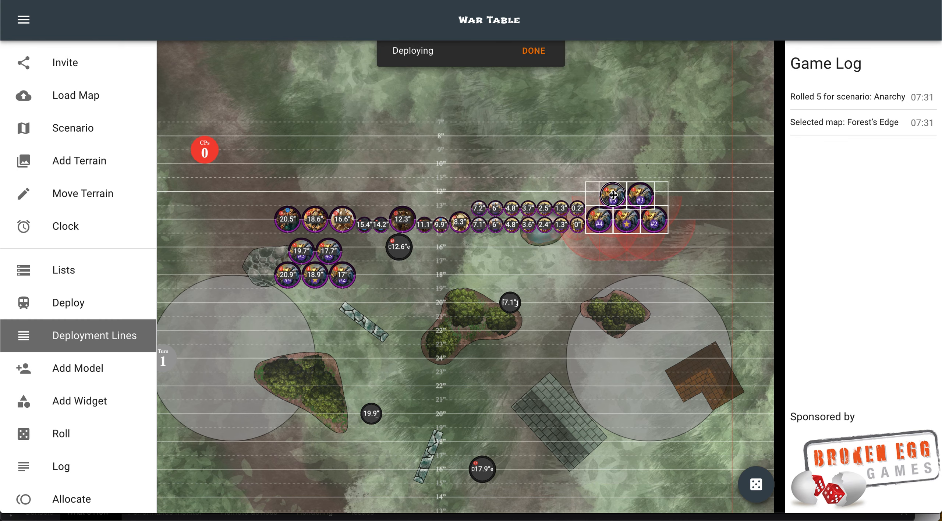
drag(618, 211, 600, 89)
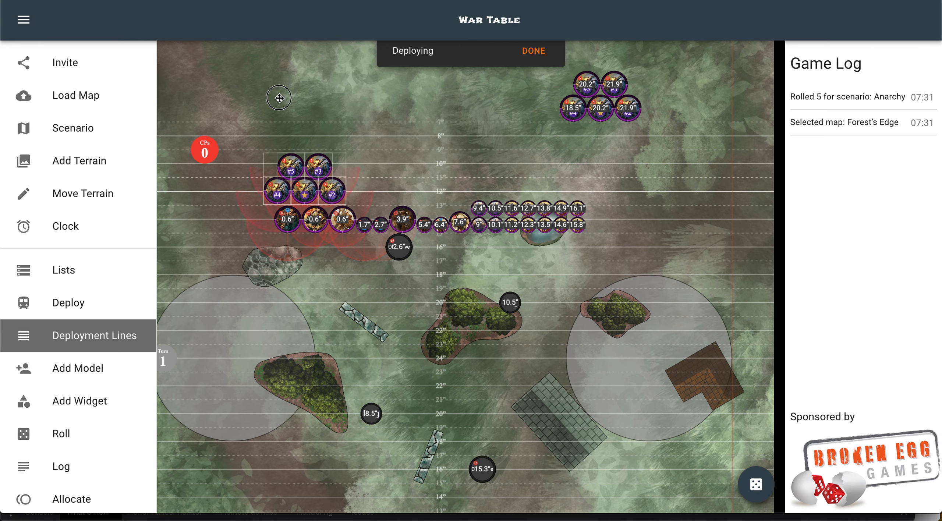
Step: Gather five models top left, pack the small models into a block, move three large models top centre
drag(291, 170, 277, 81)
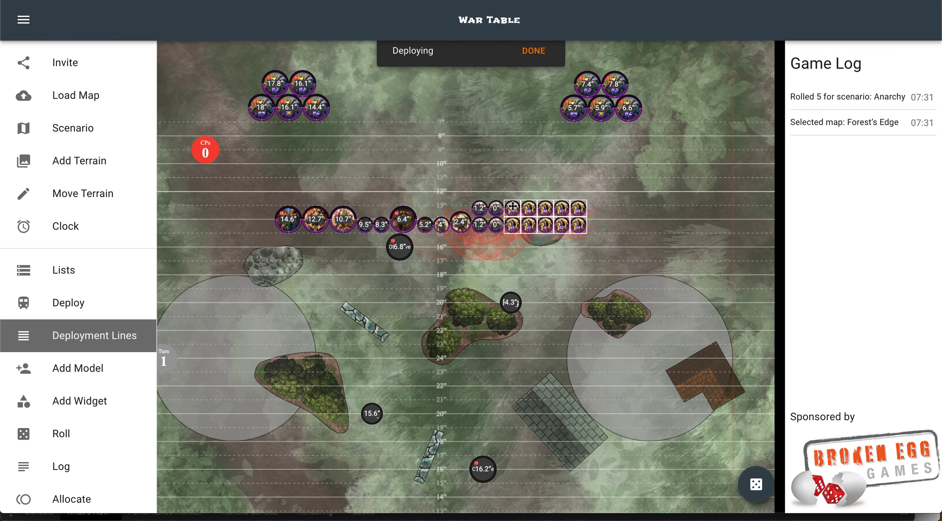
drag(526, 223, 453, 177)
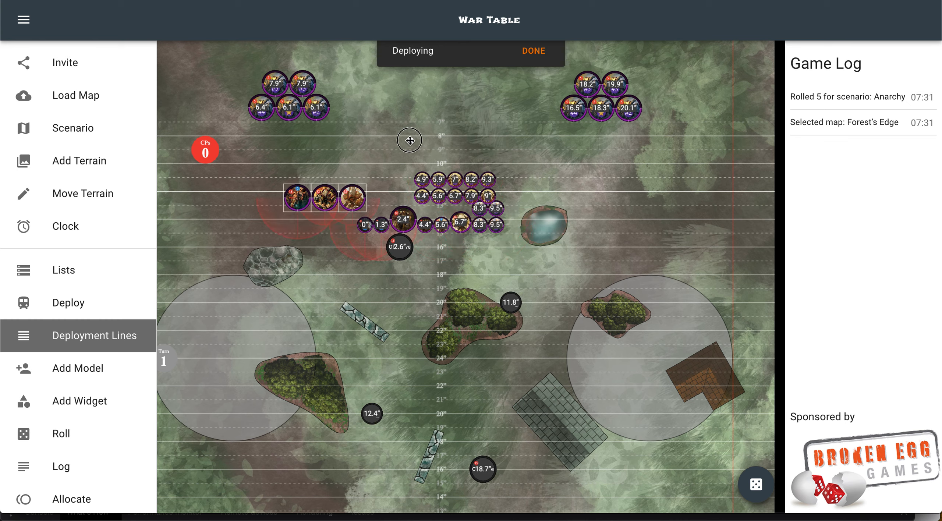
drag(325, 198, 457, 109)
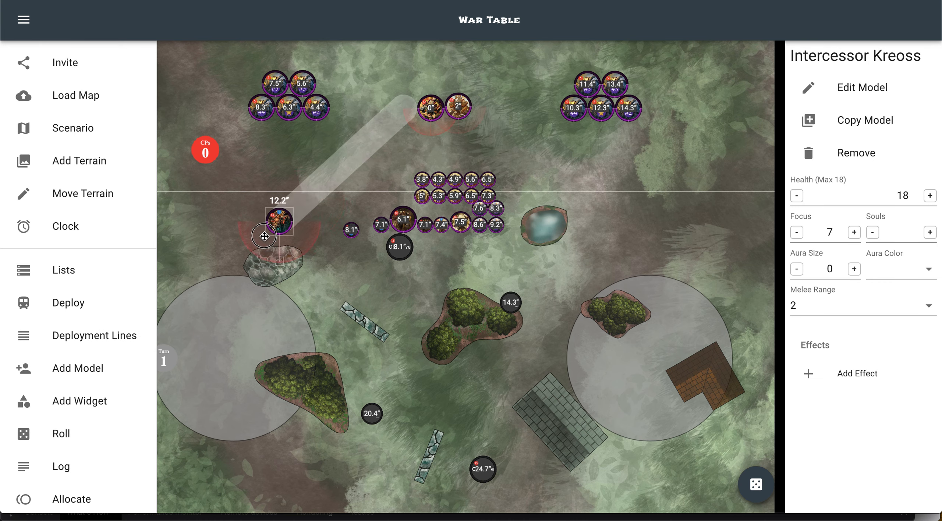
drag(279, 220, 350, 166)
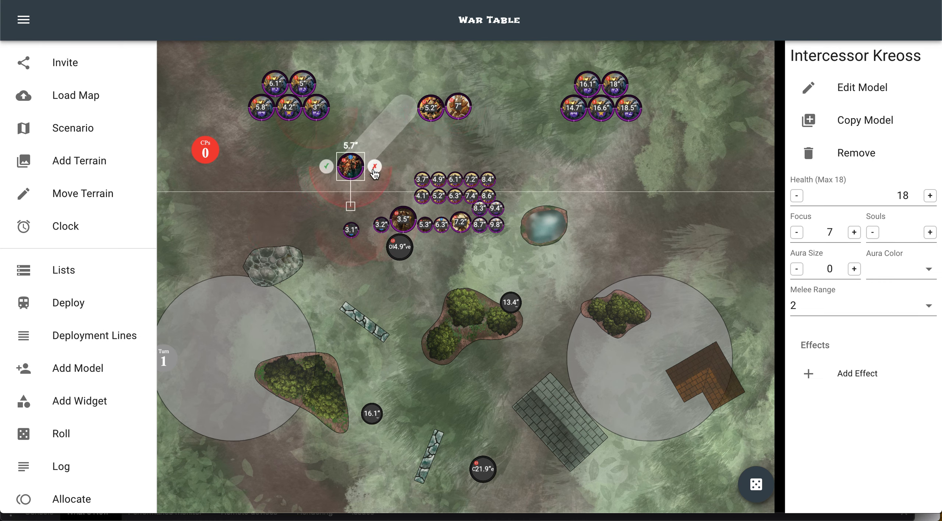
drag(350, 167, 403, 107)
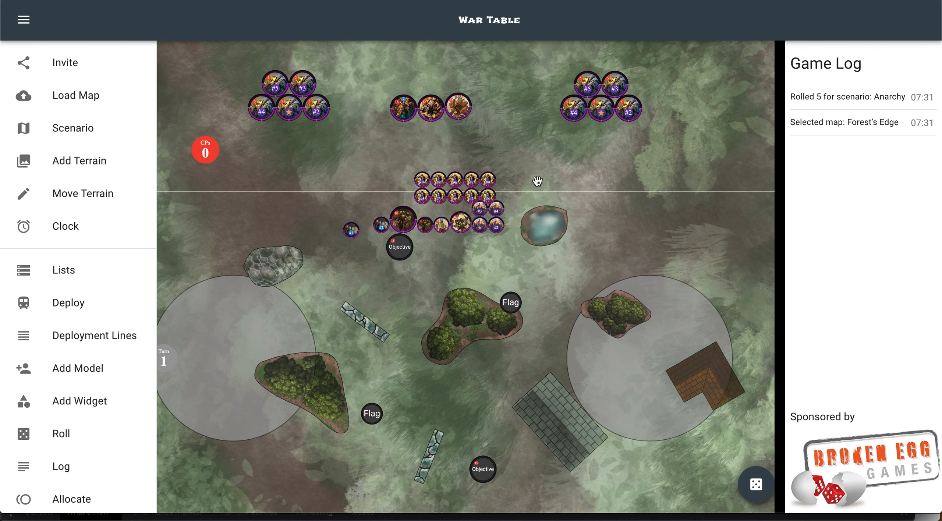
mouse_move(548, 169)
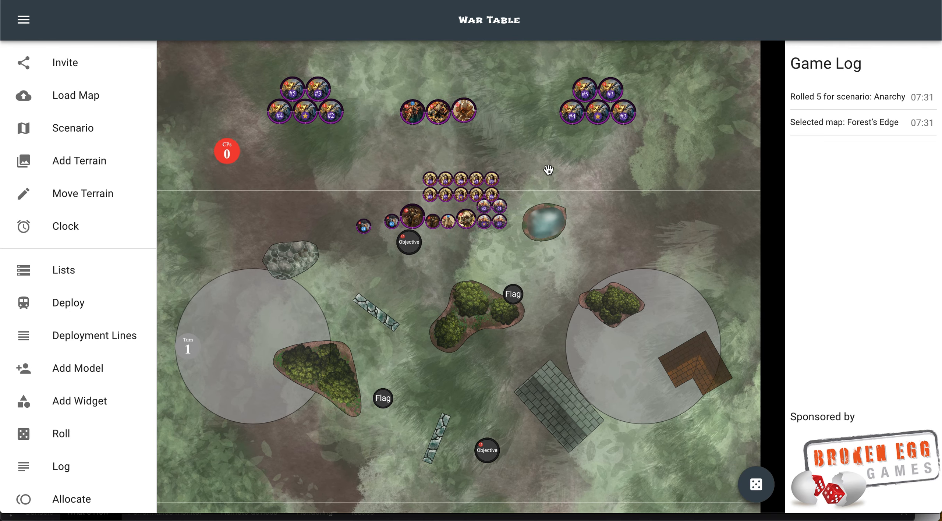
mouse_move(575, 146)
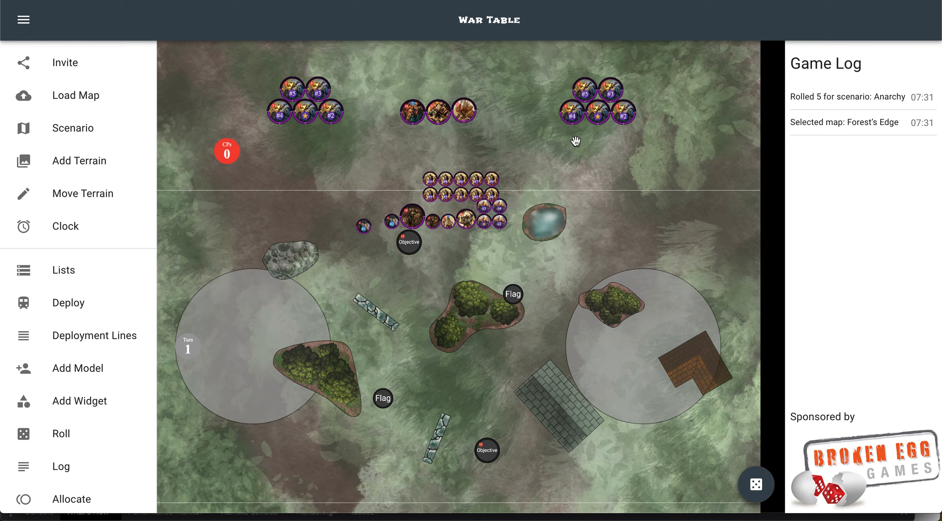